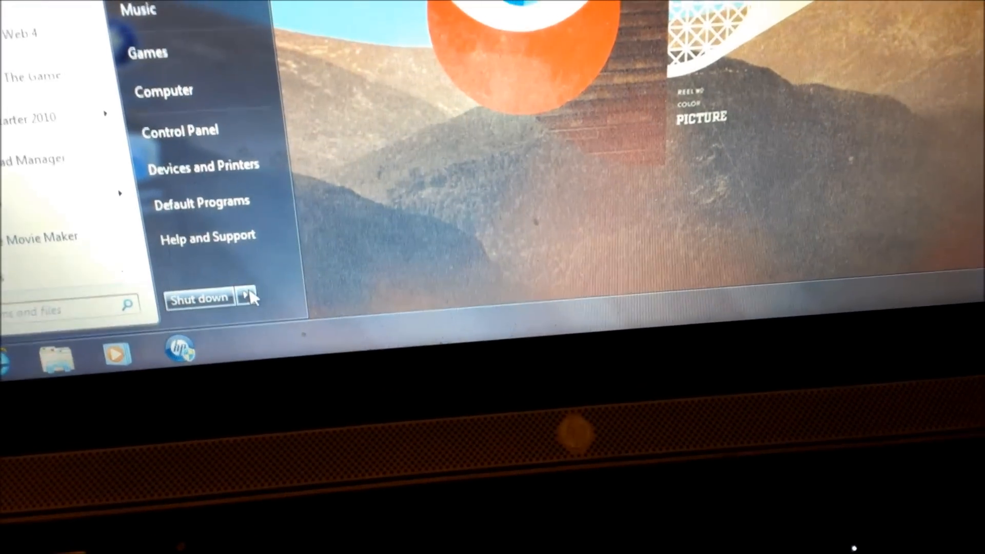
# - Restart the laptop from the Start menu's Shut down arrow using the Restart choice
pyautogui.click(246, 297)
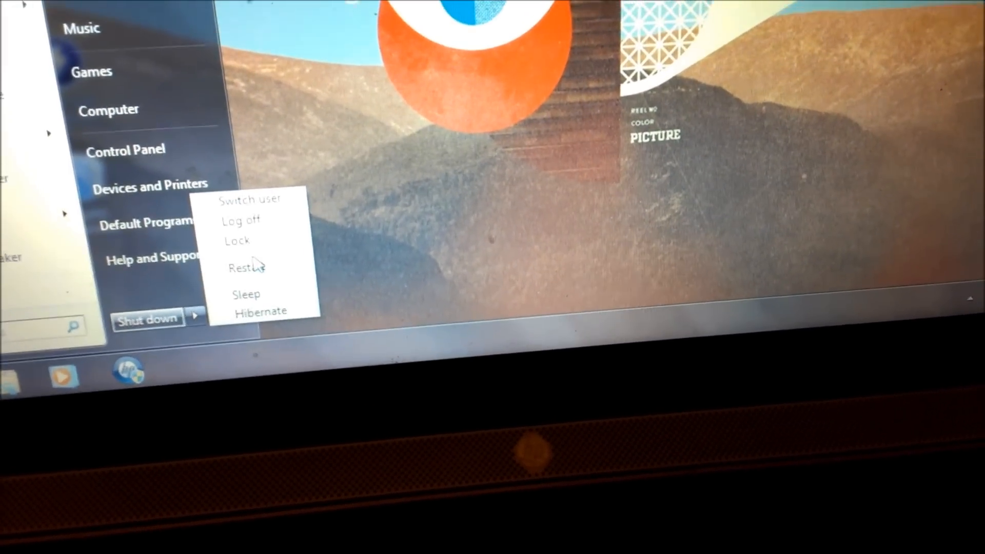
pyautogui.click(246, 267)
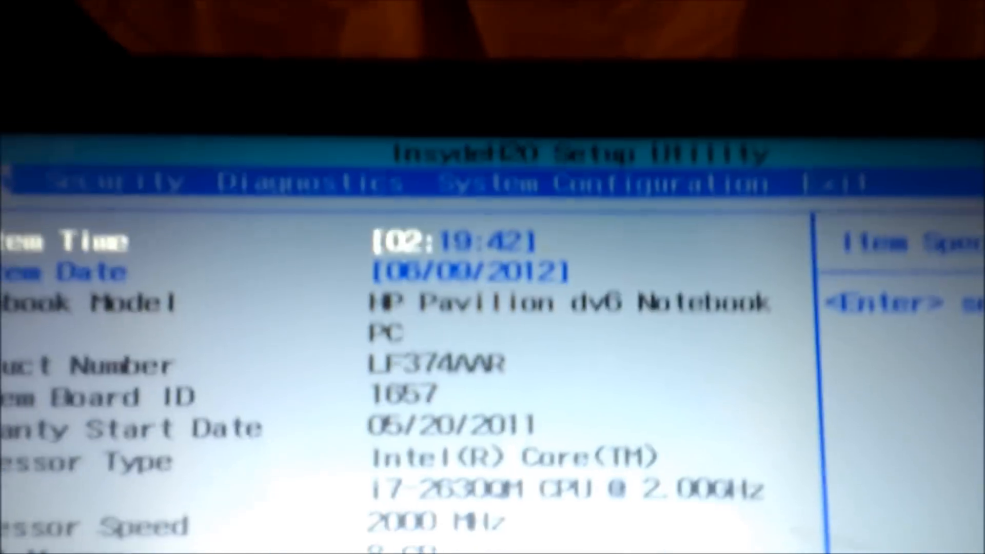